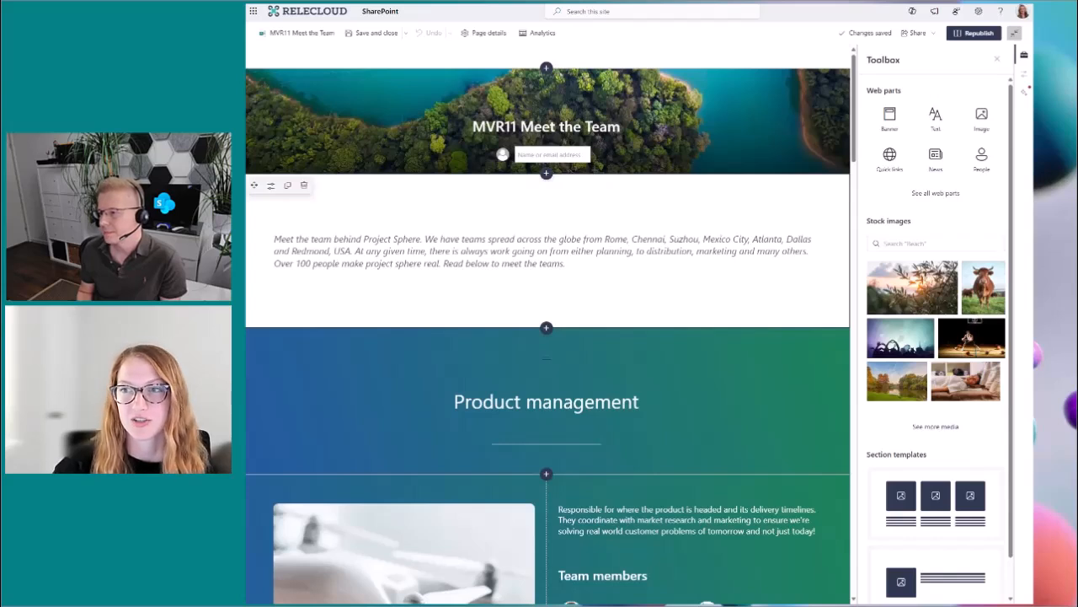
pyautogui.moveTo(981, 159)
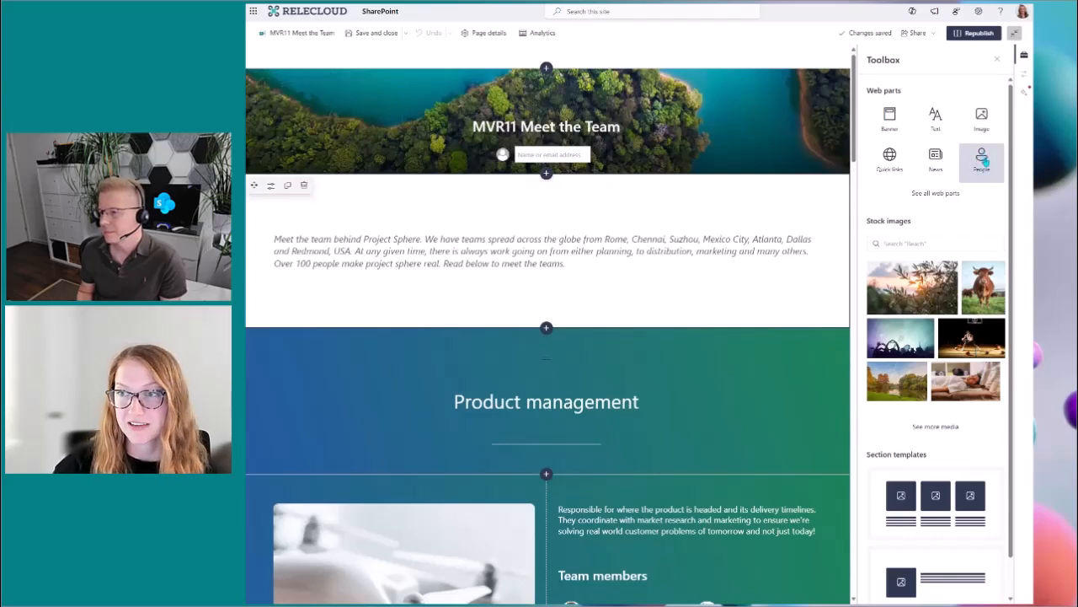
# Insert a People profiles web part from the Toolbox beneath the intro paragraph
pyautogui.click(546, 251)
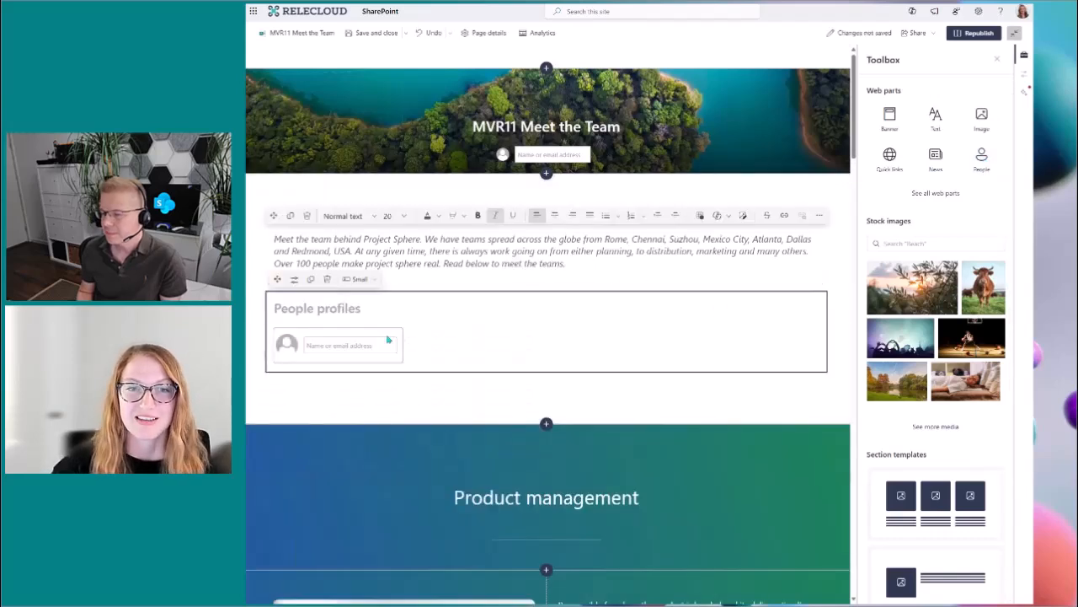
pyautogui.moveTo(740, 330)
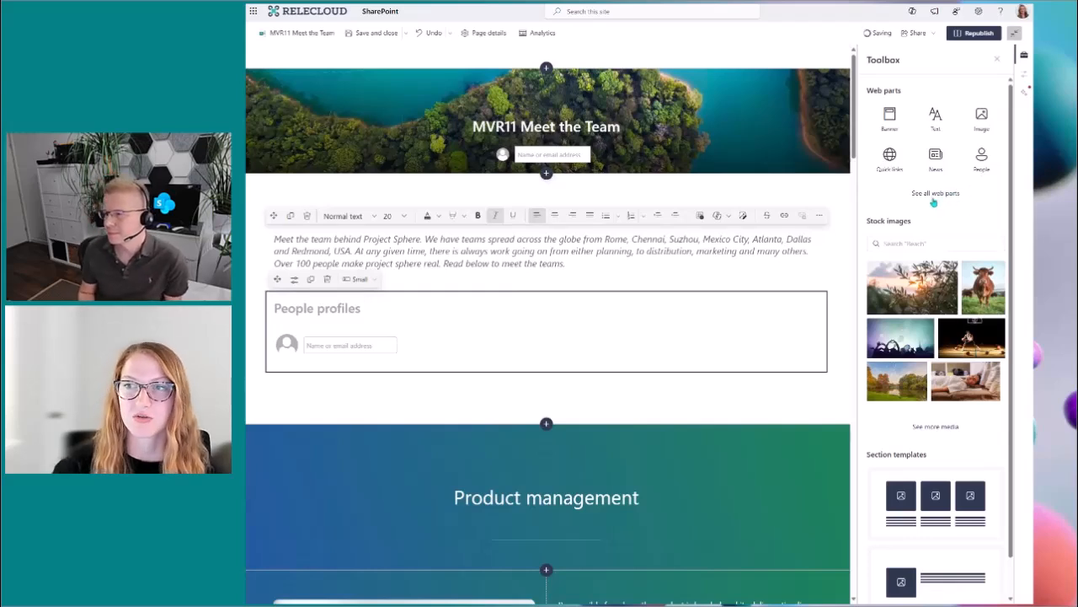
# Add a Quick links web part from the full web parts list, below People profiles
pyautogui.click(935, 193)
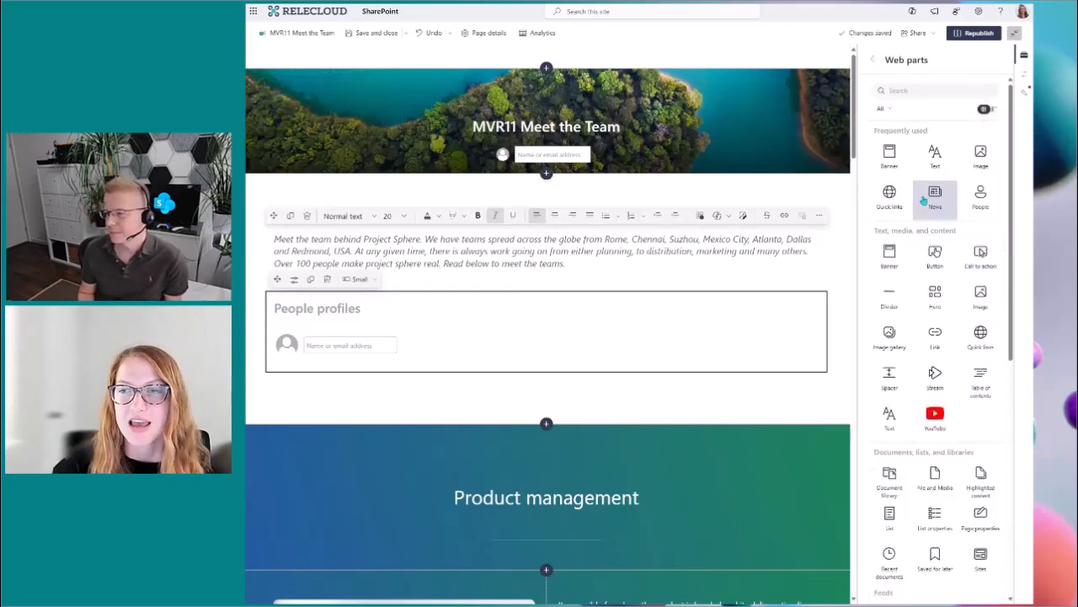
pyautogui.moveTo(889, 299)
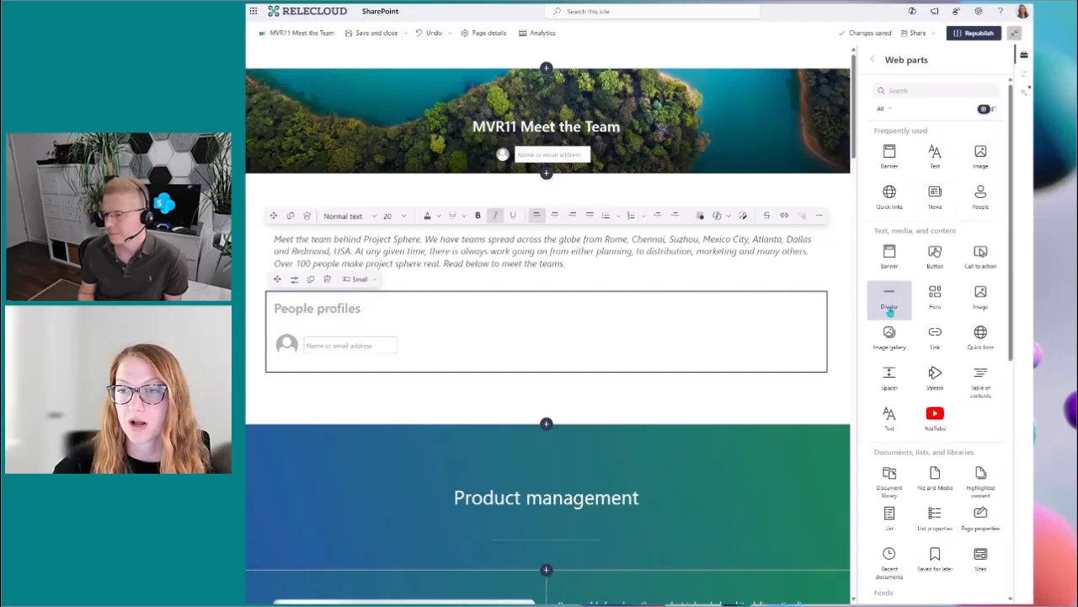
pyautogui.scroll(-3)
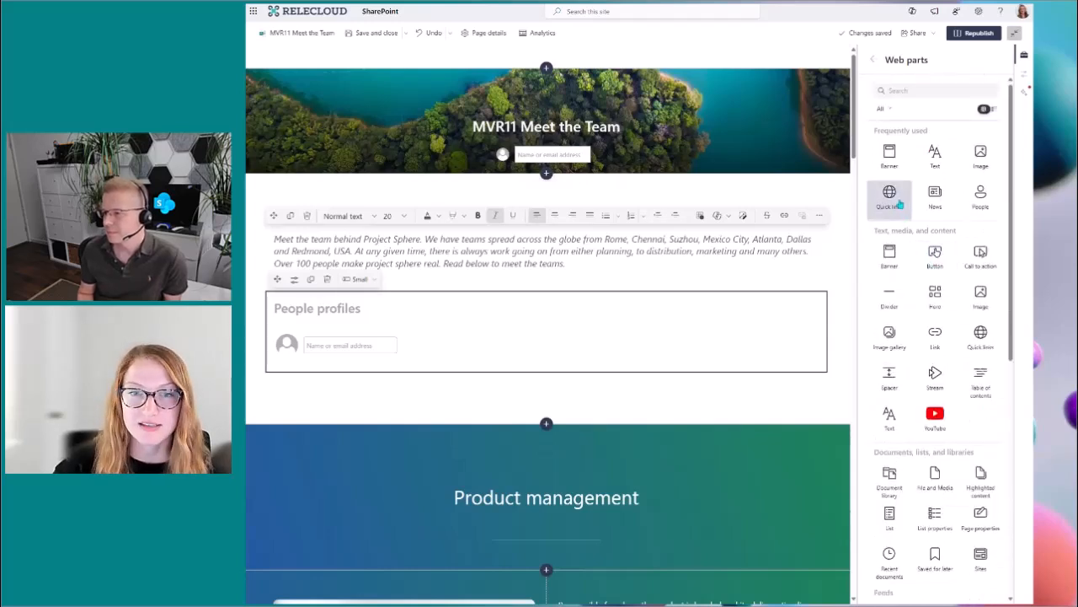
pyautogui.click(889, 196)
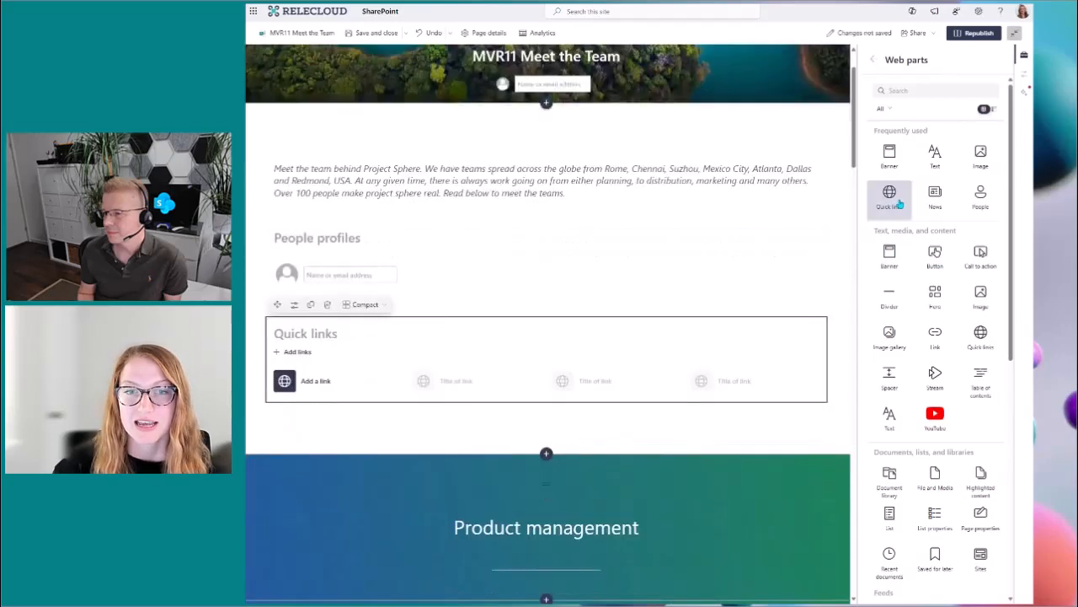
pyautogui.moveTo(512, 387)
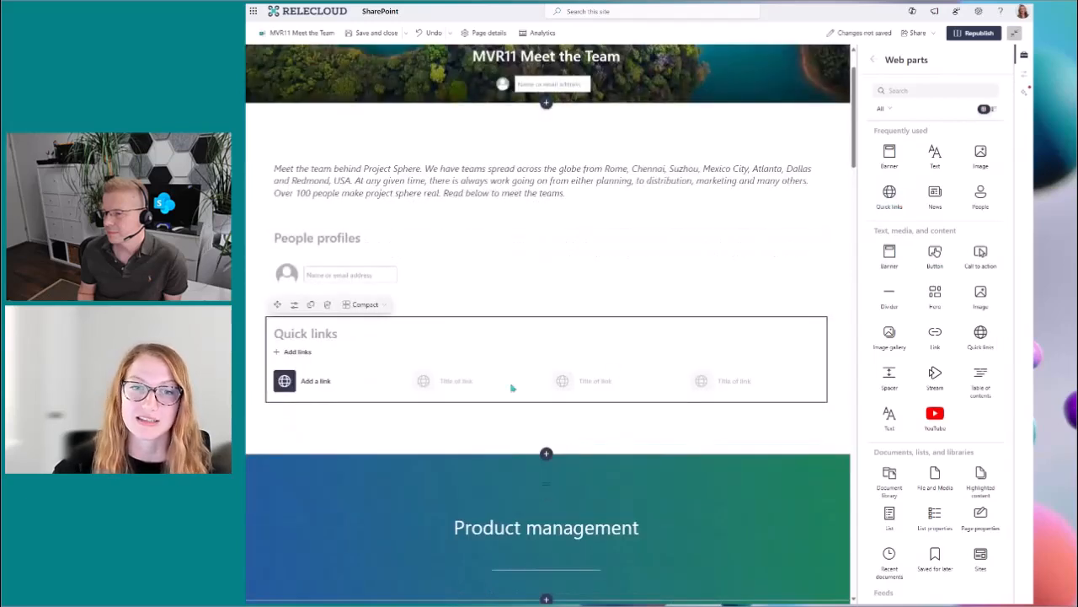
pyautogui.moveTo(614, 348)
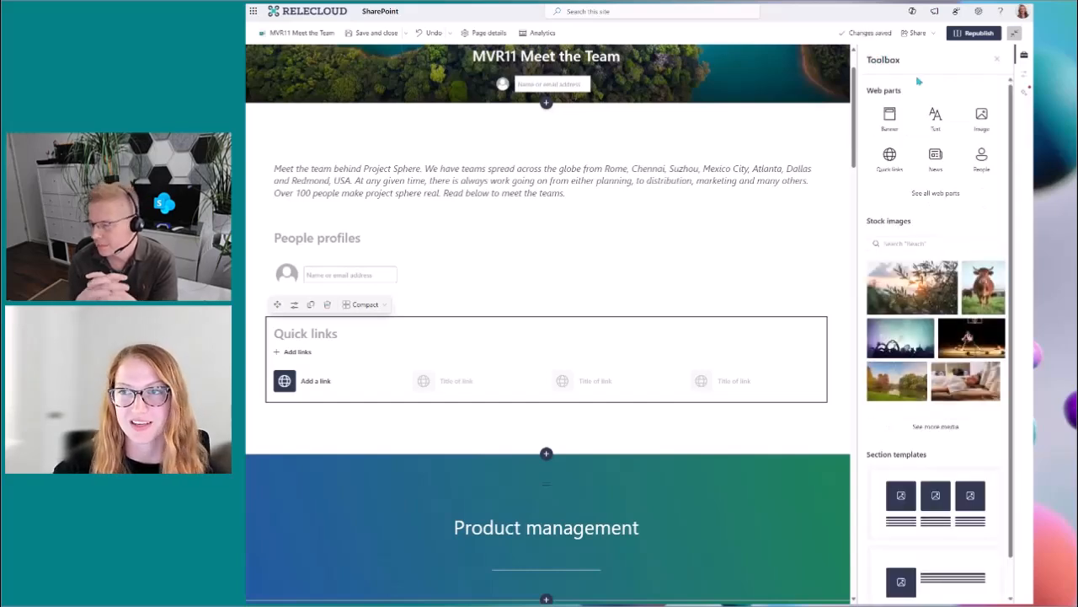
# Search stock images for 'Rome' and insert the Colosseum photo below Quick links
pyautogui.scroll(-3)
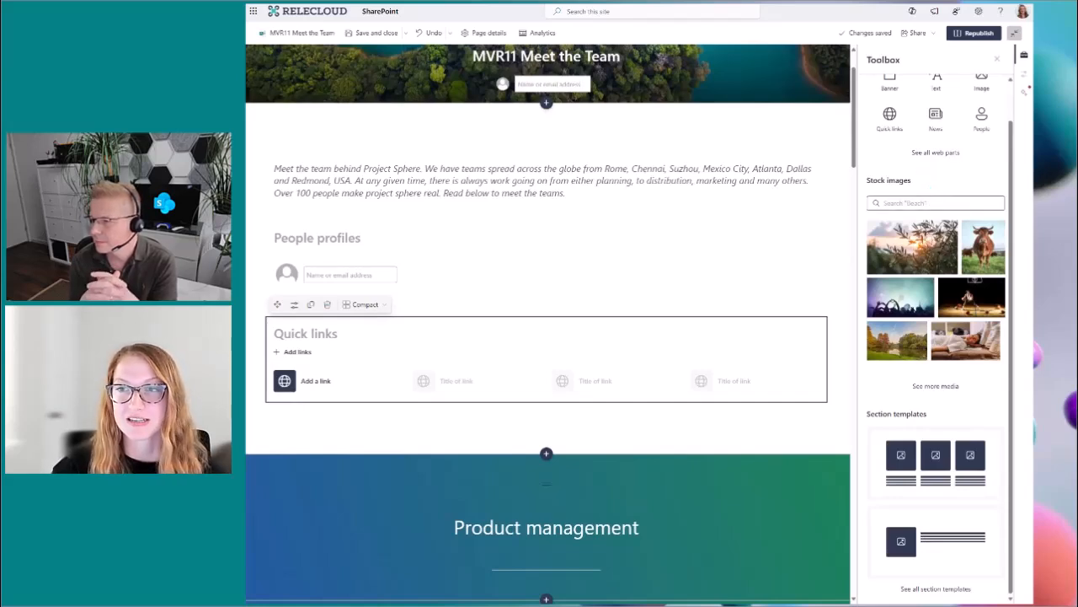
pyautogui.click(935, 202)
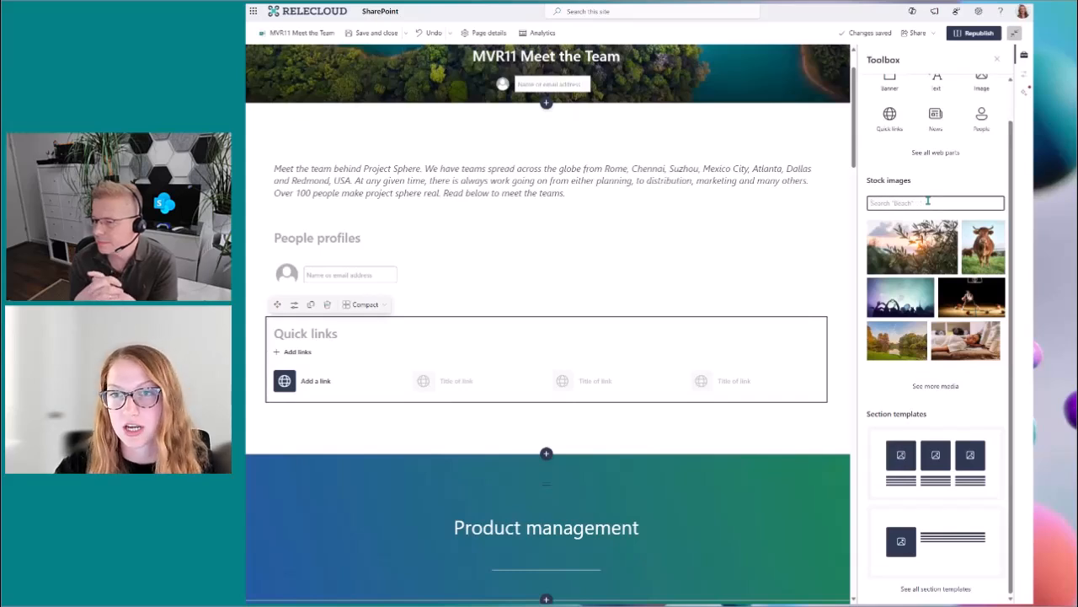
pyautogui.click(539, 180)
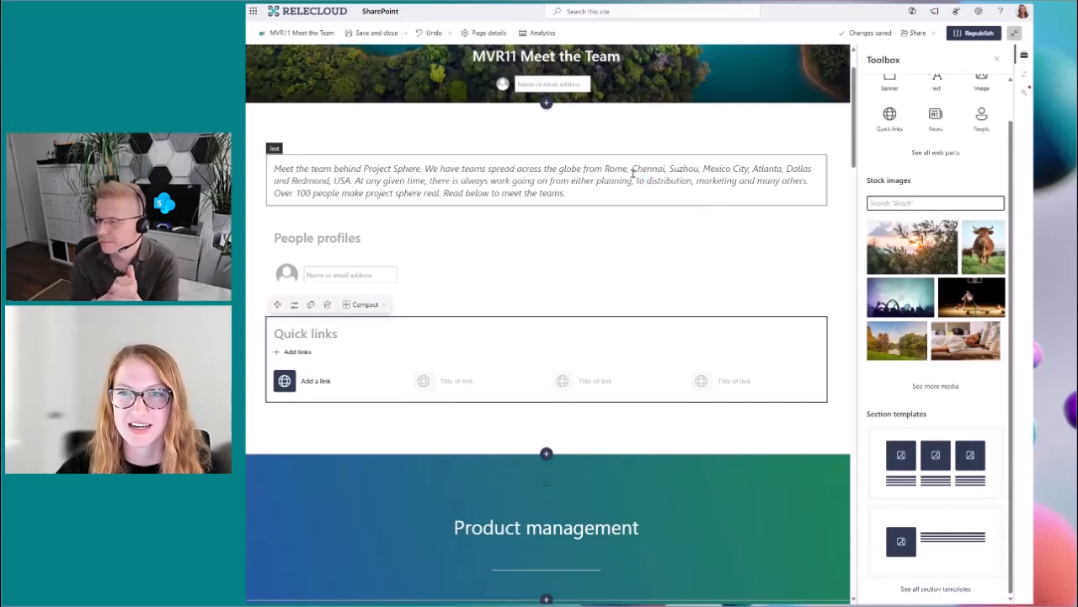
pyautogui.write('Rome')
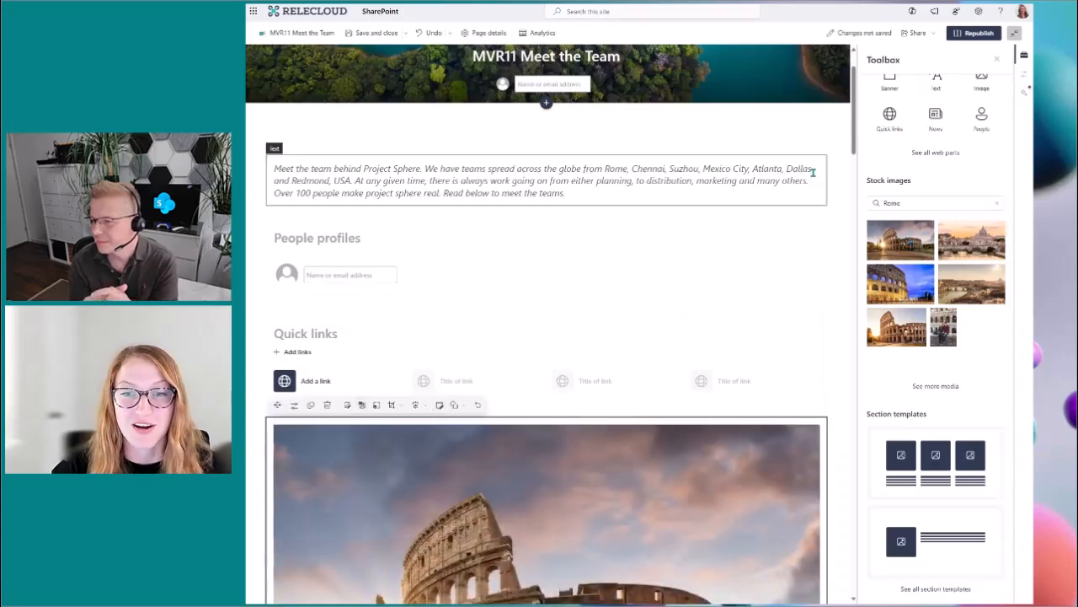
pyautogui.scroll(-3)
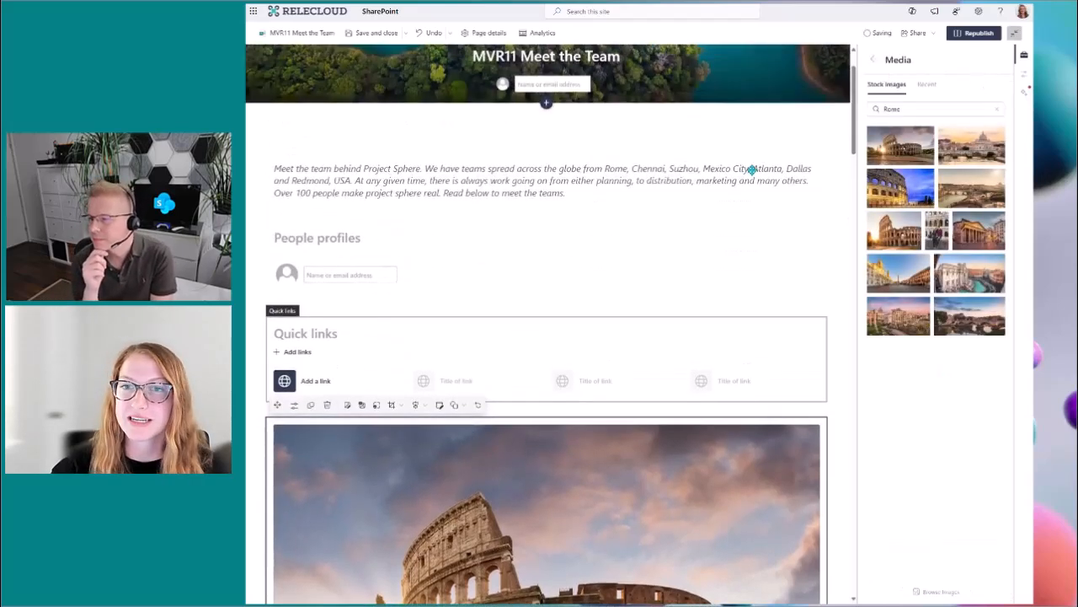
# Replace the search term with 'planning' and browse the planning stock photos
pyautogui.tripleClick(918, 108)
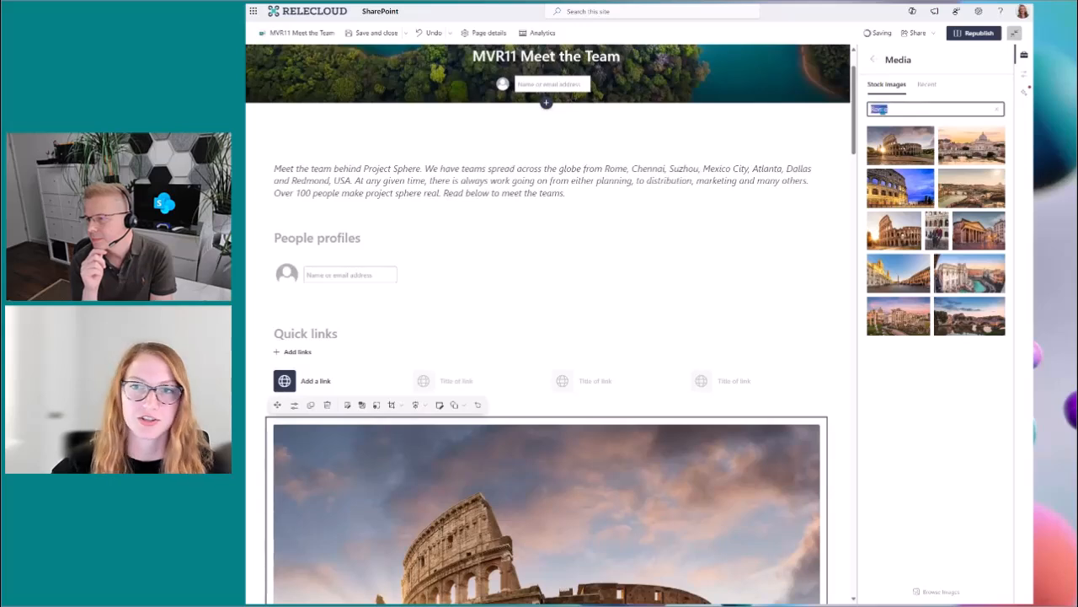
pyautogui.write('planning')
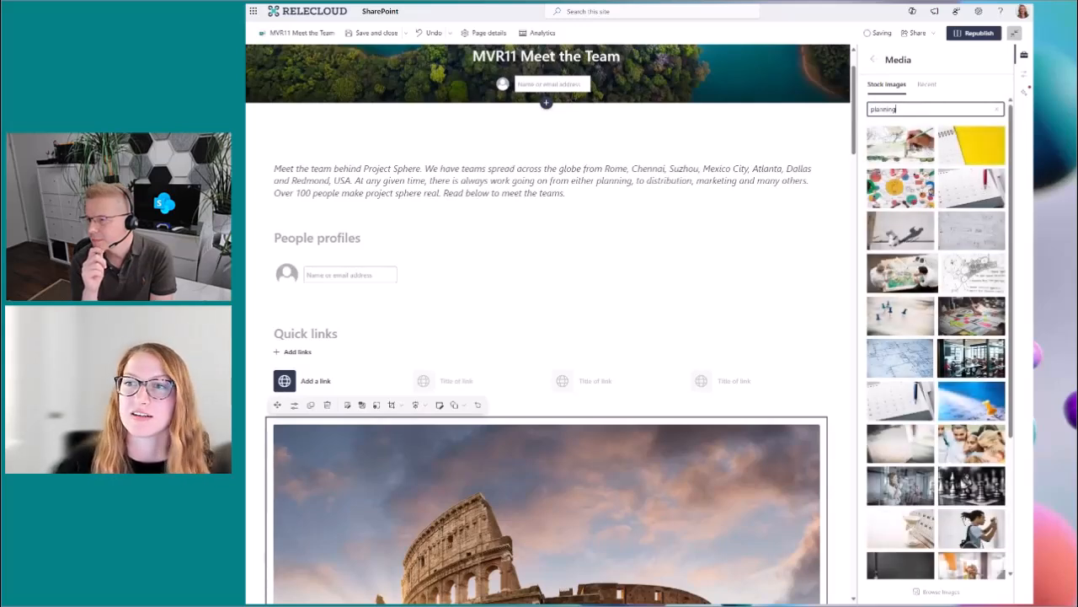
pyautogui.scroll(-3)
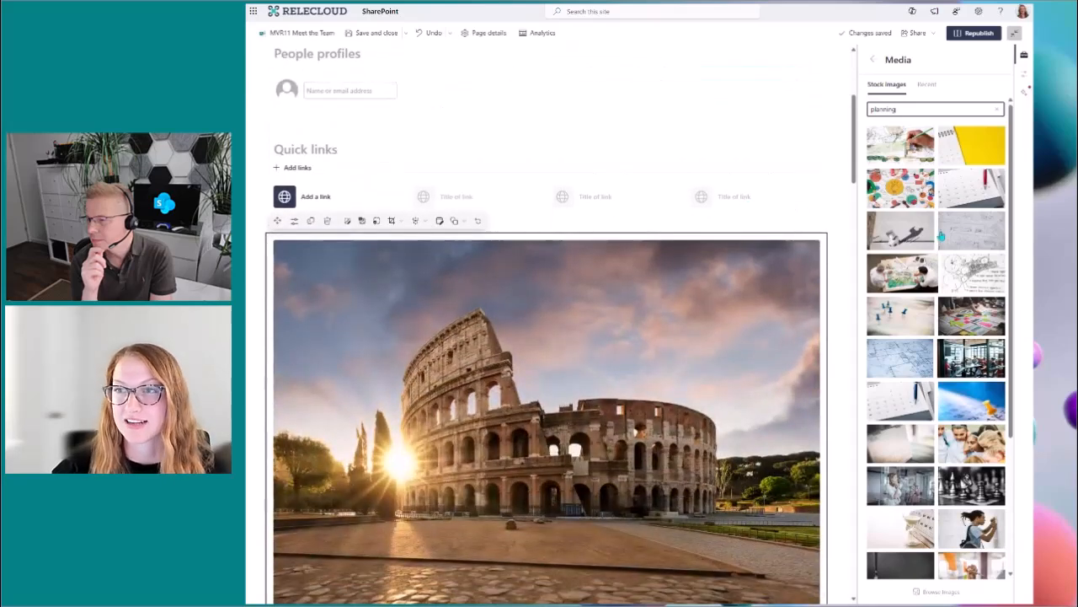
pyautogui.scroll(-3)
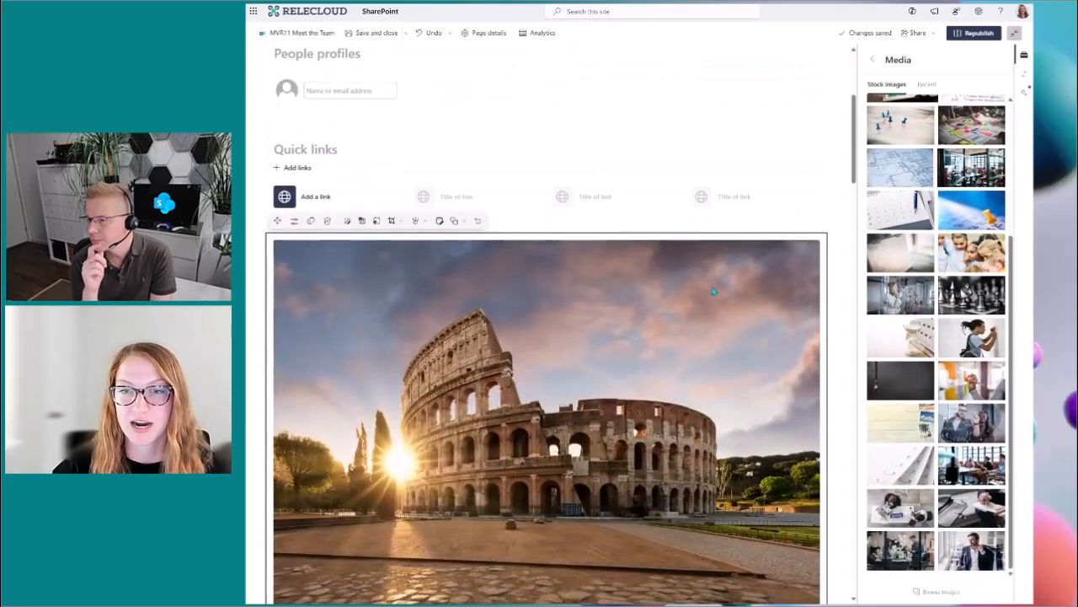
pyautogui.scroll(-3)
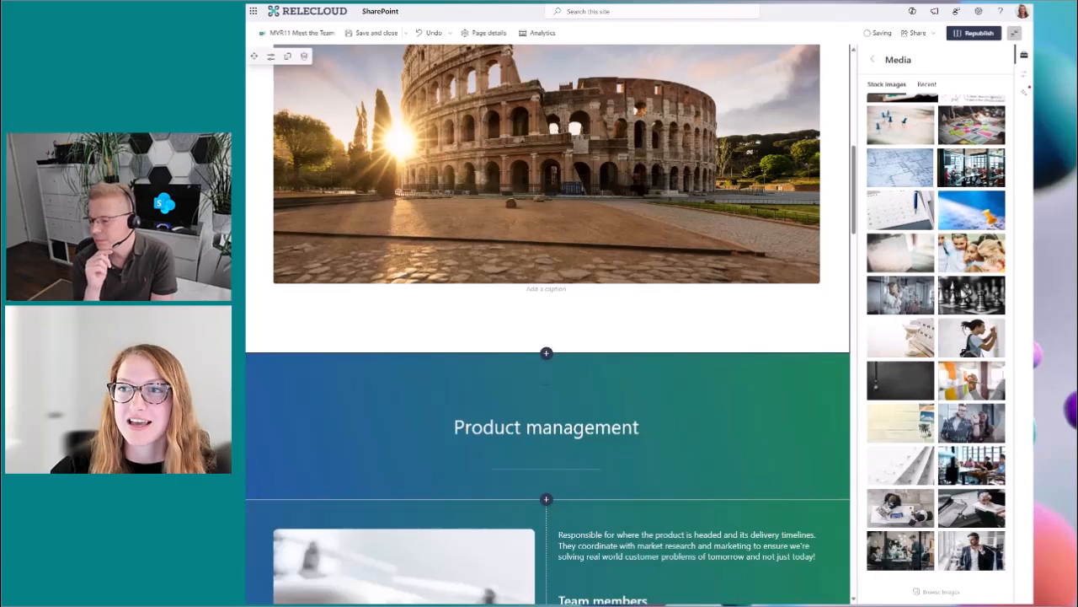
# Switch the Media pane to recently used images
pyautogui.click(927, 84)
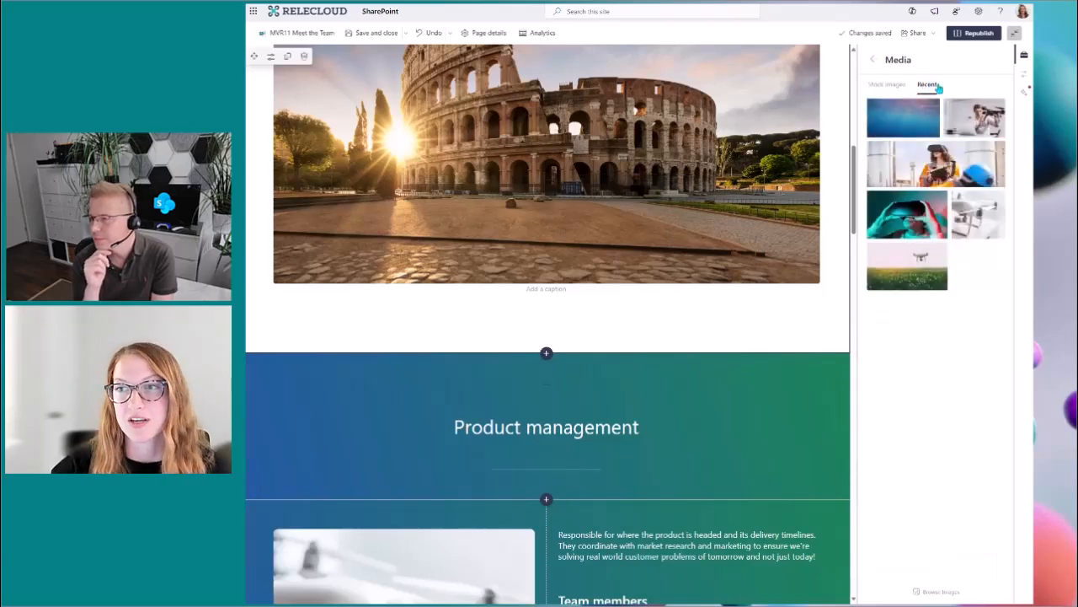
pyautogui.moveTo(954, 333)
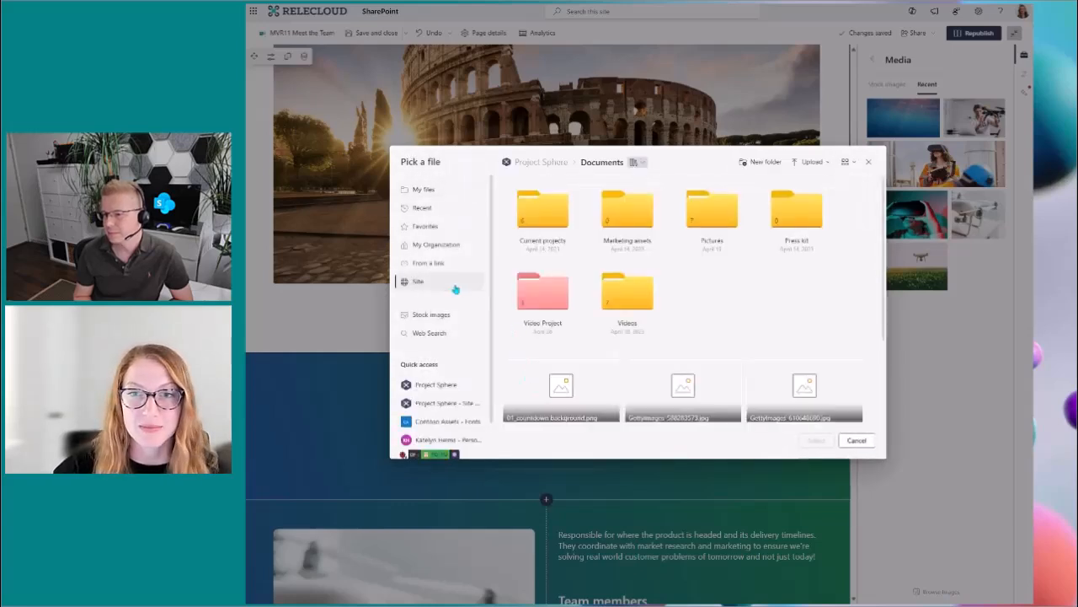
# Select '01_countdown background.png' from site Documents and insert it below the Colosseum
pyautogui.click(560, 390)
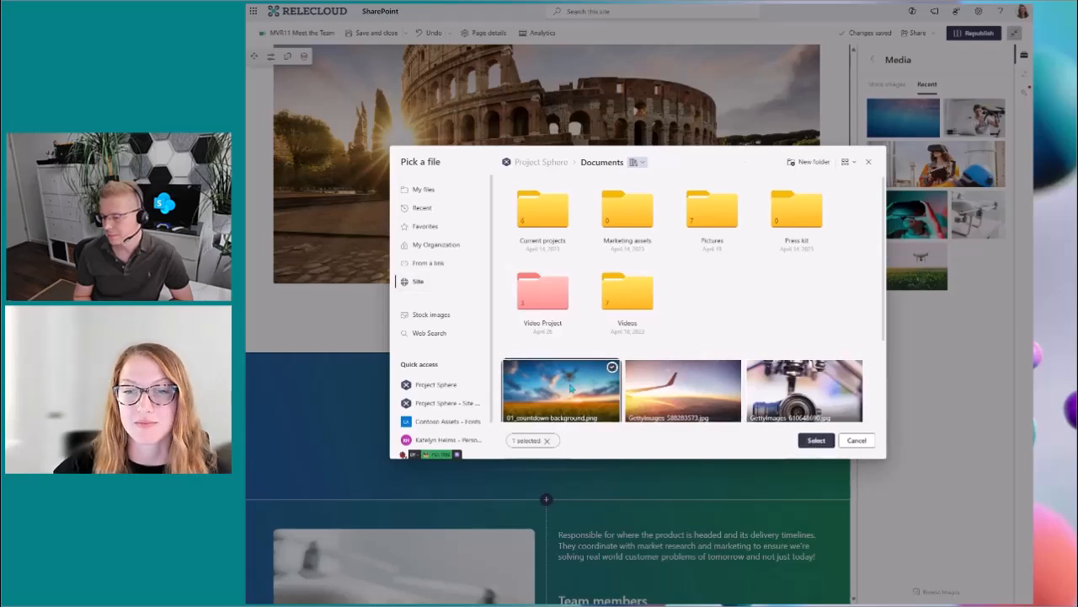
pyautogui.click(815, 440)
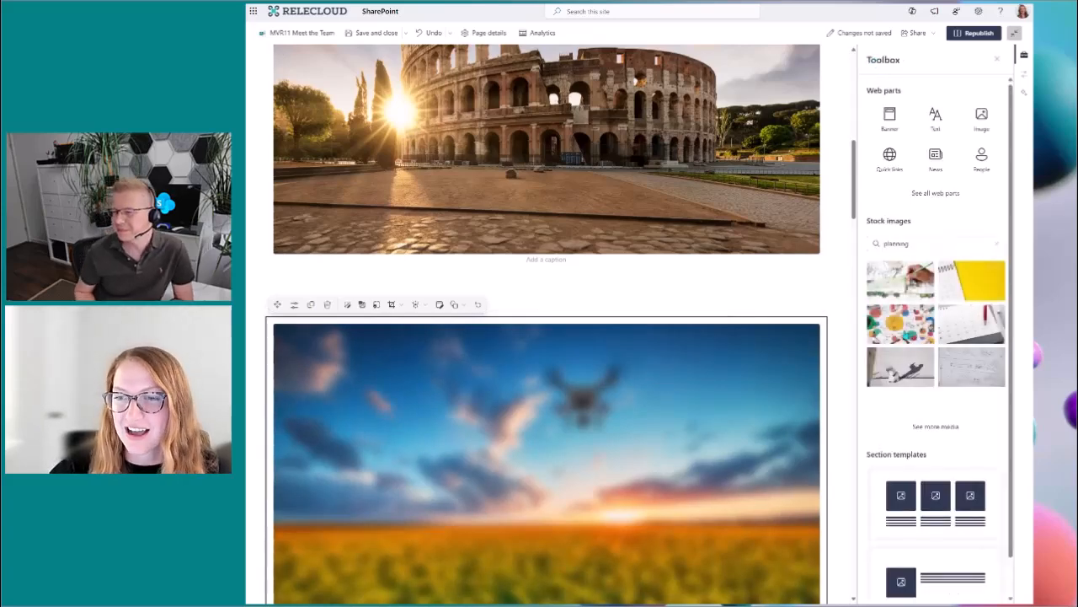
# Try the three-image section template, then return to the Toolbox
pyautogui.scroll(-3)
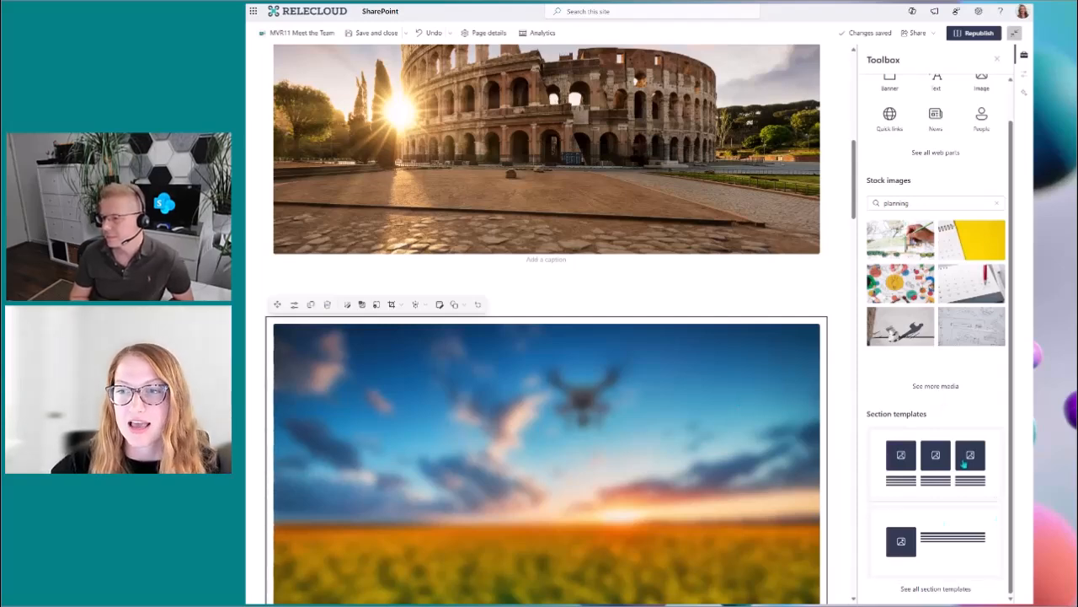
pyautogui.scroll(-3)
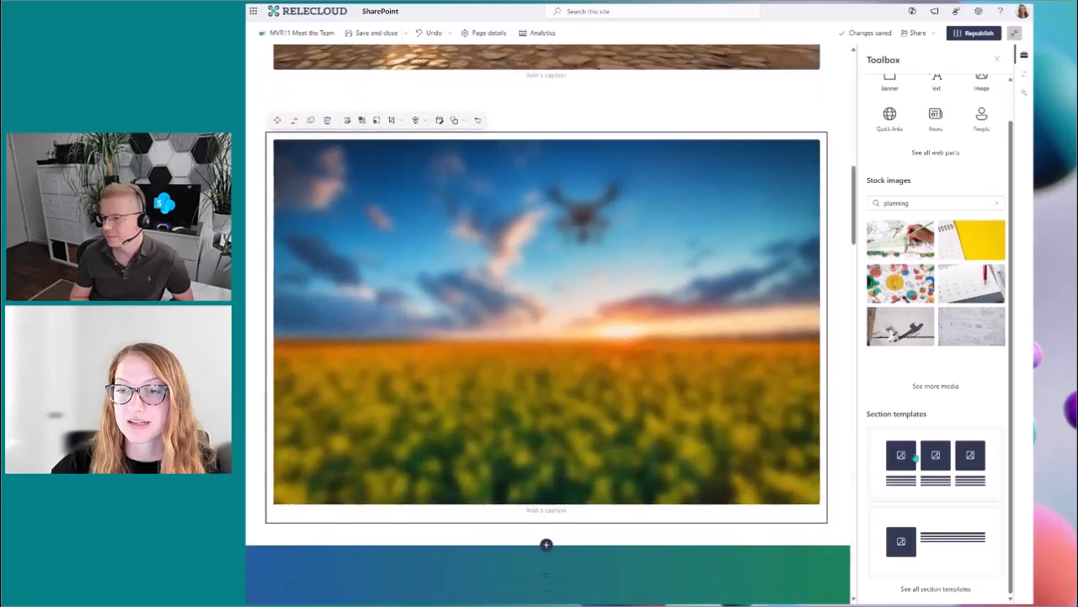
pyautogui.click(935, 464)
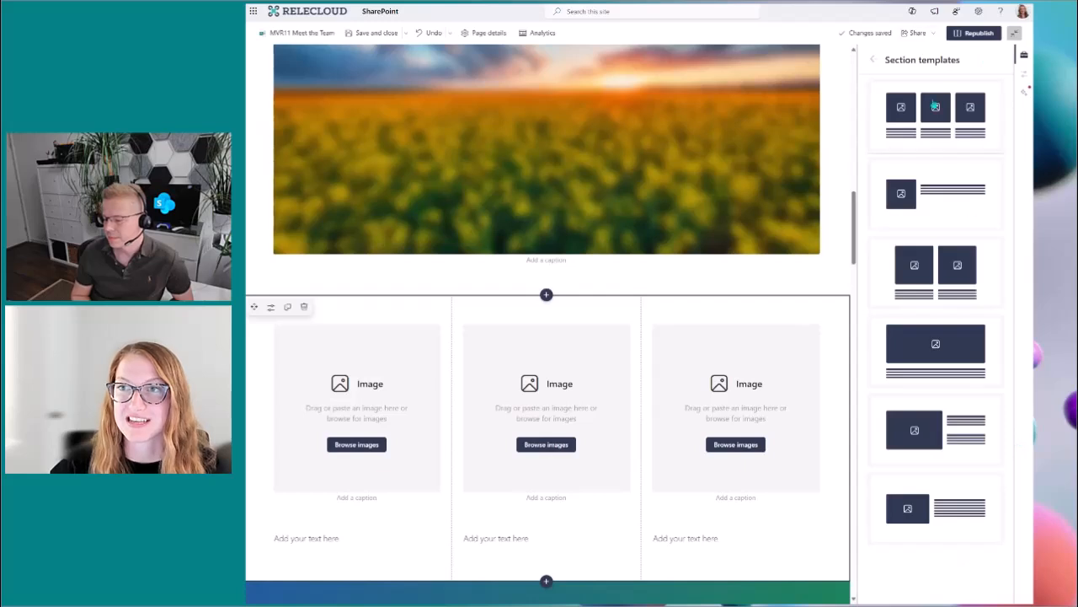
pyautogui.click(873, 59)
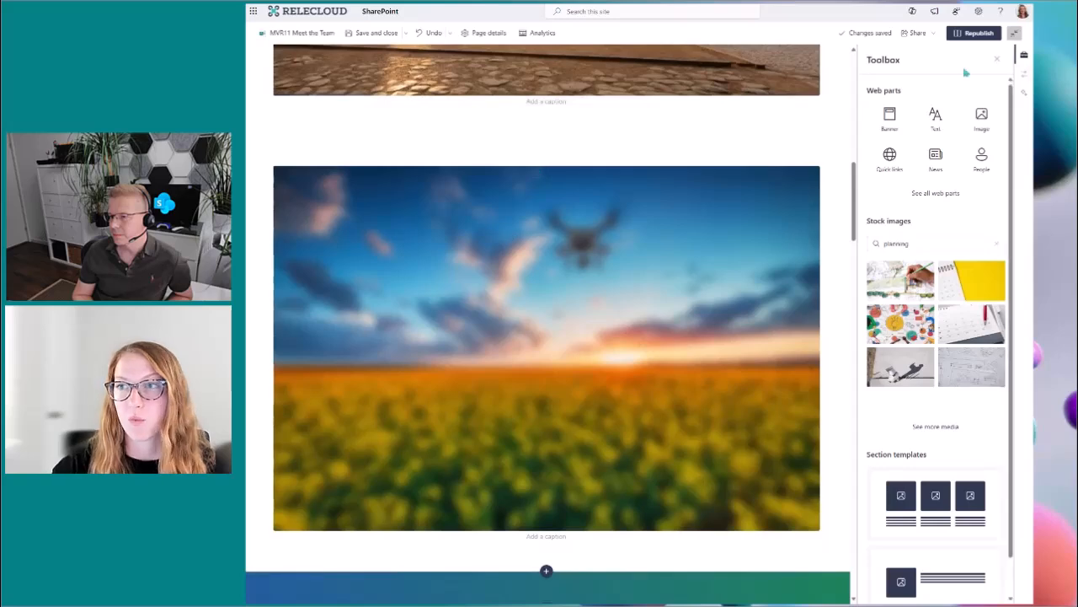
# Review the drone image's properties and alt text, then reach the intro section settings
pyautogui.click(546, 348)
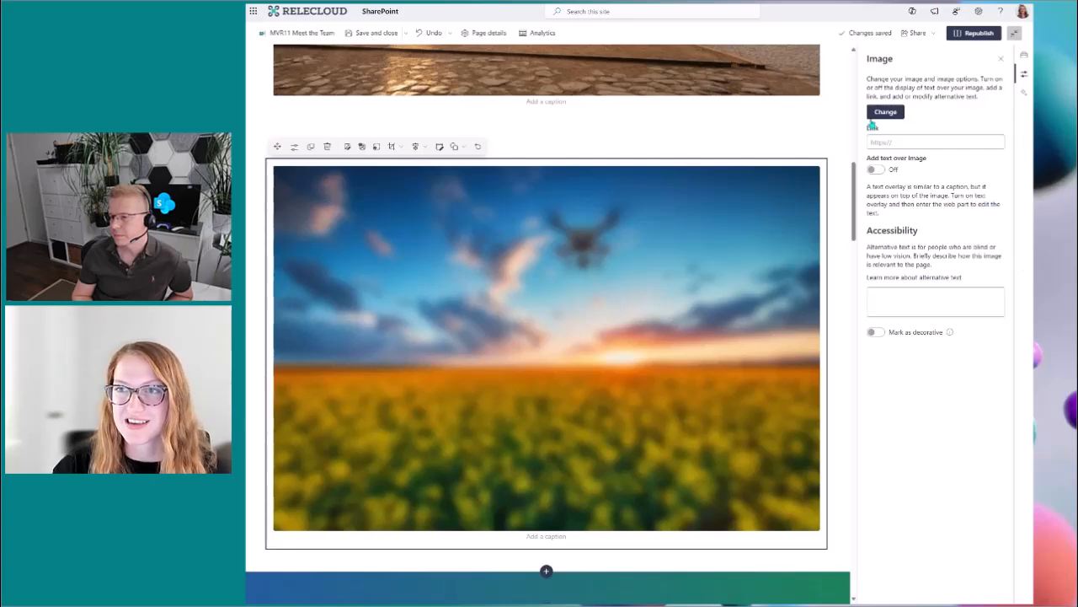
pyautogui.click(935, 301)
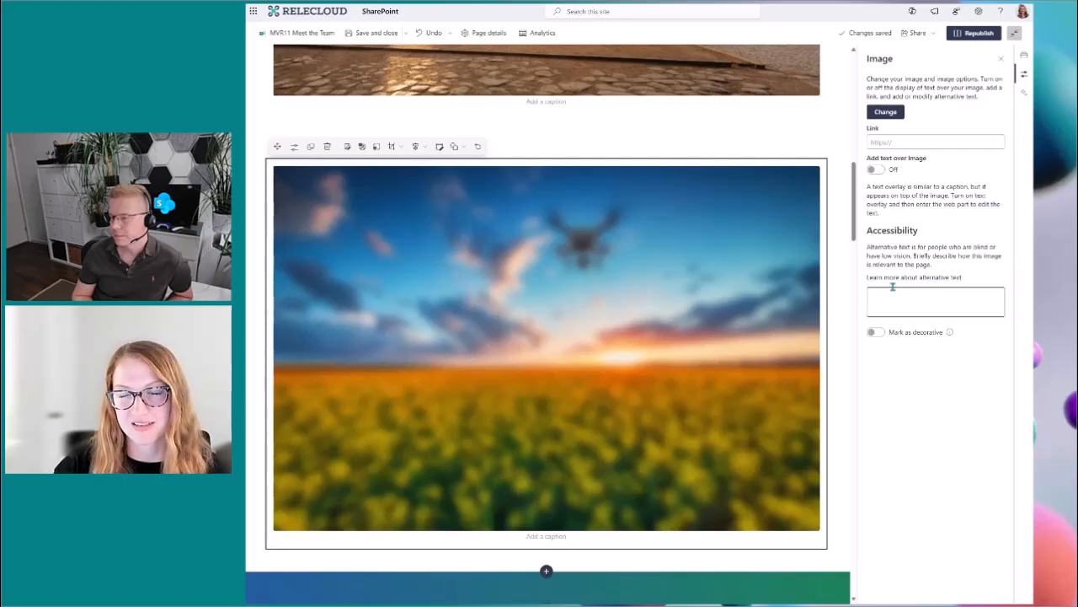
pyautogui.scroll(3)
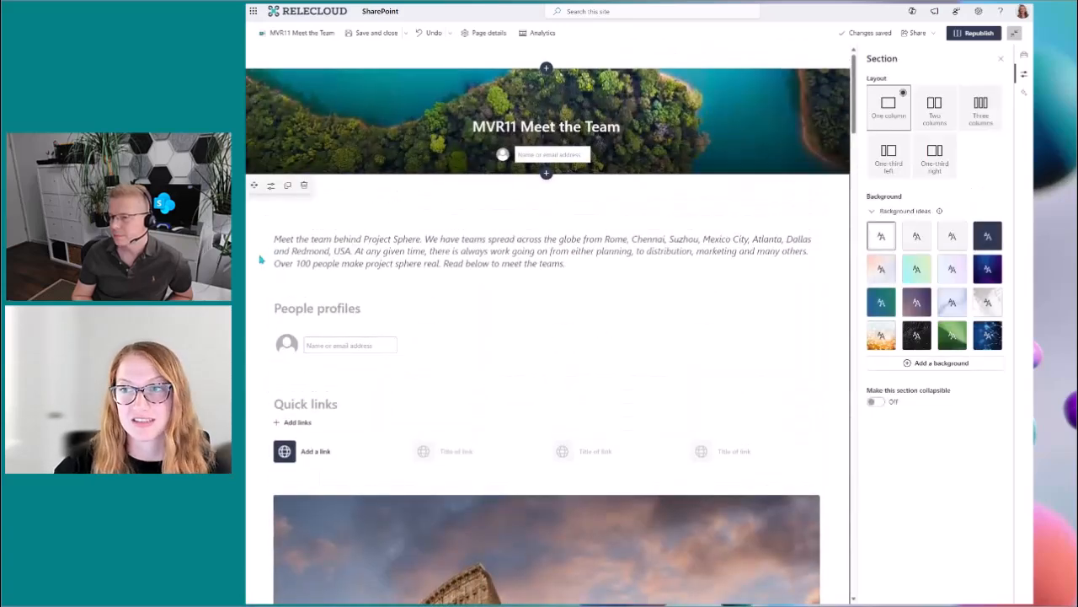
pyautogui.moveTo(945, 462)
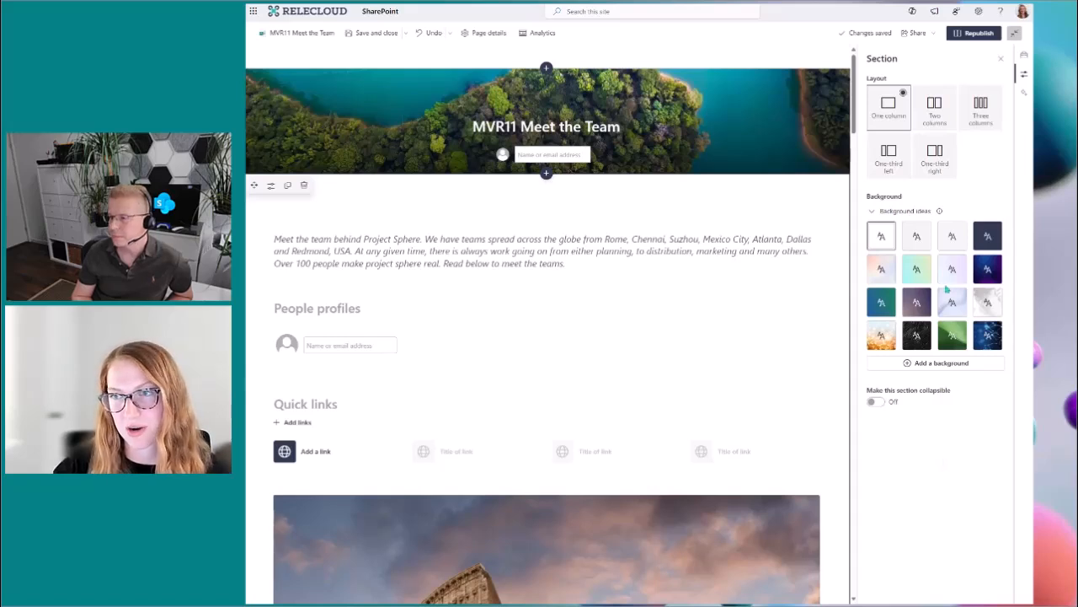
# Apply the Soft shading background idea to the intro section
pyautogui.click(952, 235)
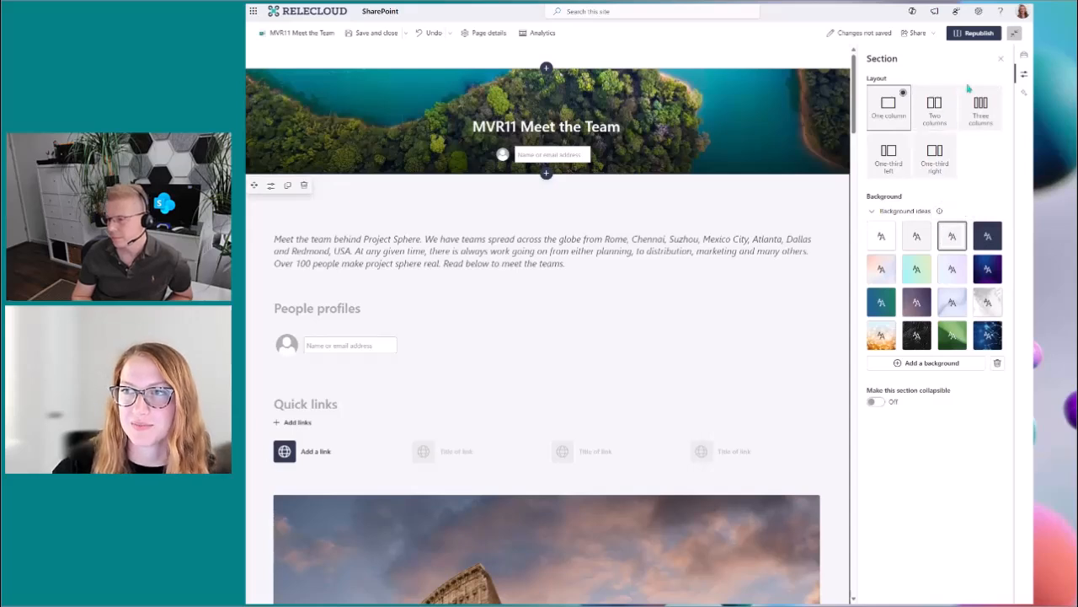
pyautogui.moveTo(1023, 74)
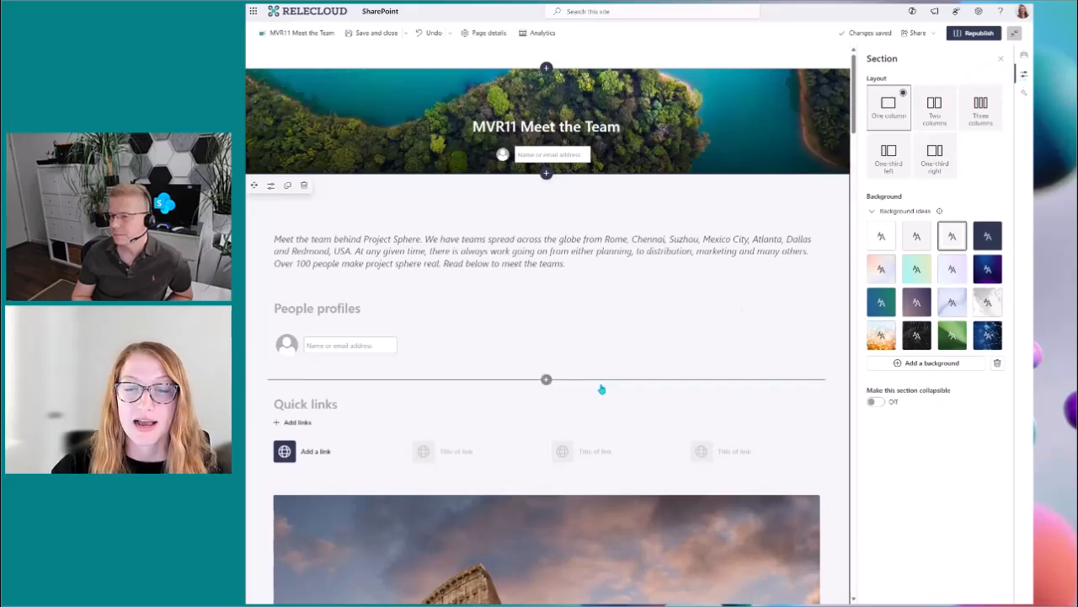
# Select the Quick links web part and reach its toolbar to remove it and People profiles
pyautogui.click(337, 404)
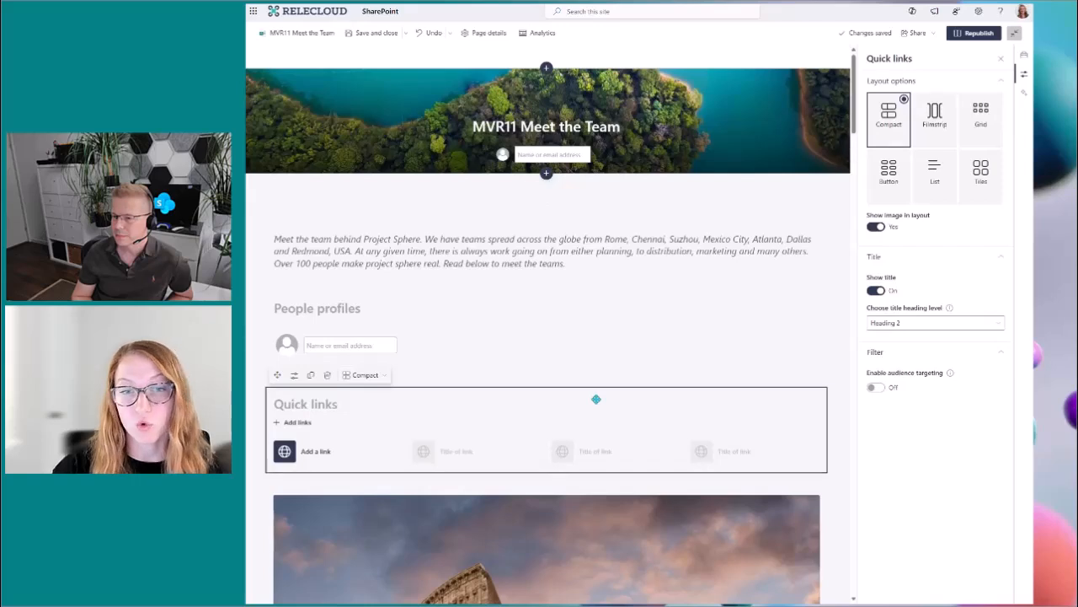
pyautogui.moveTo(277, 375)
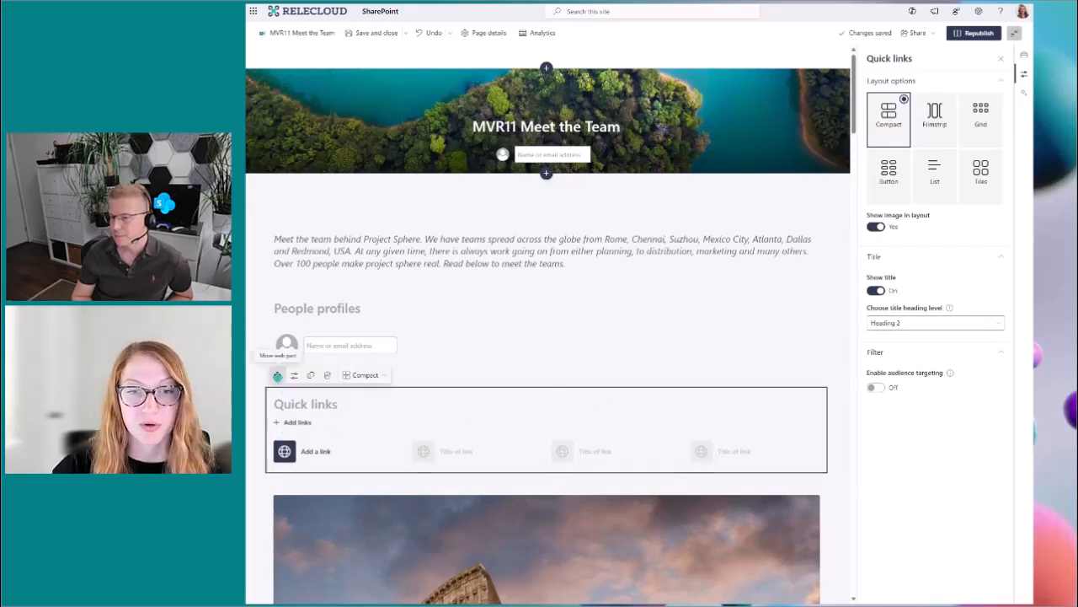
pyautogui.moveTo(294, 375)
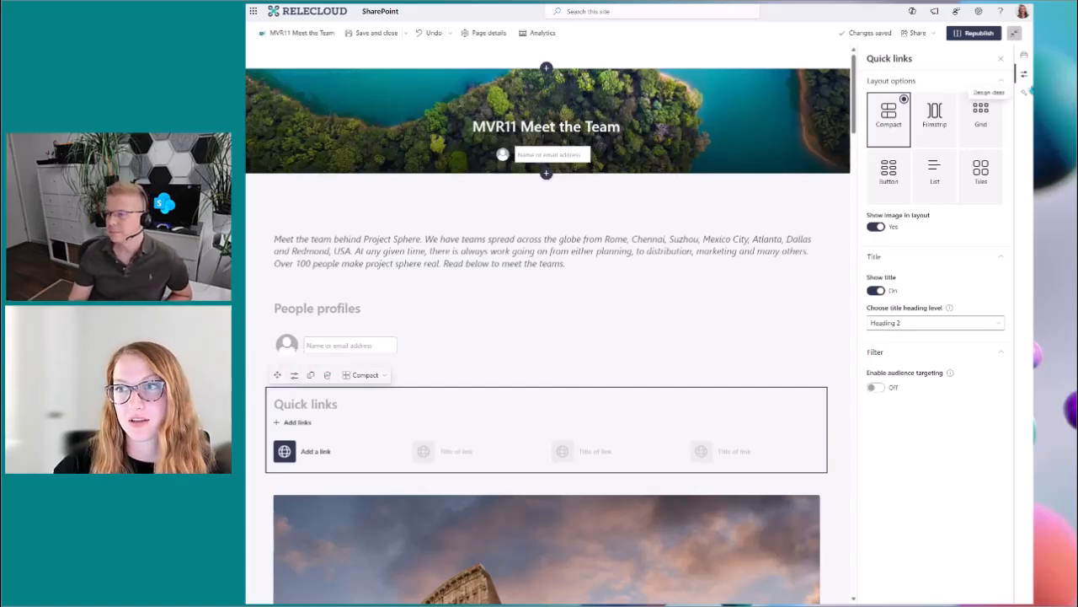
pyautogui.click(1023, 54)
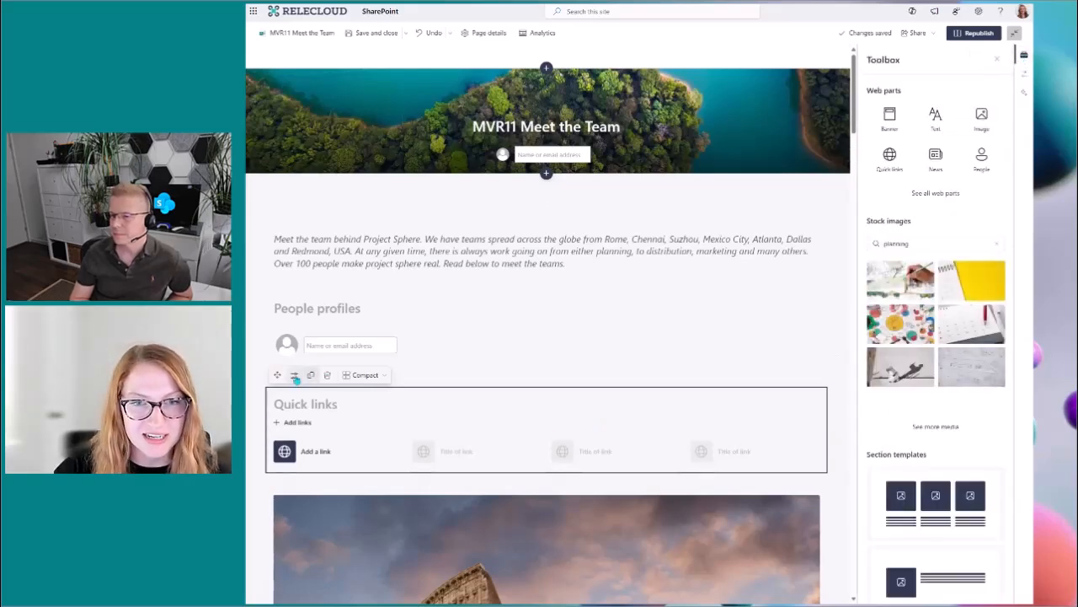
pyautogui.moveTo(294, 375)
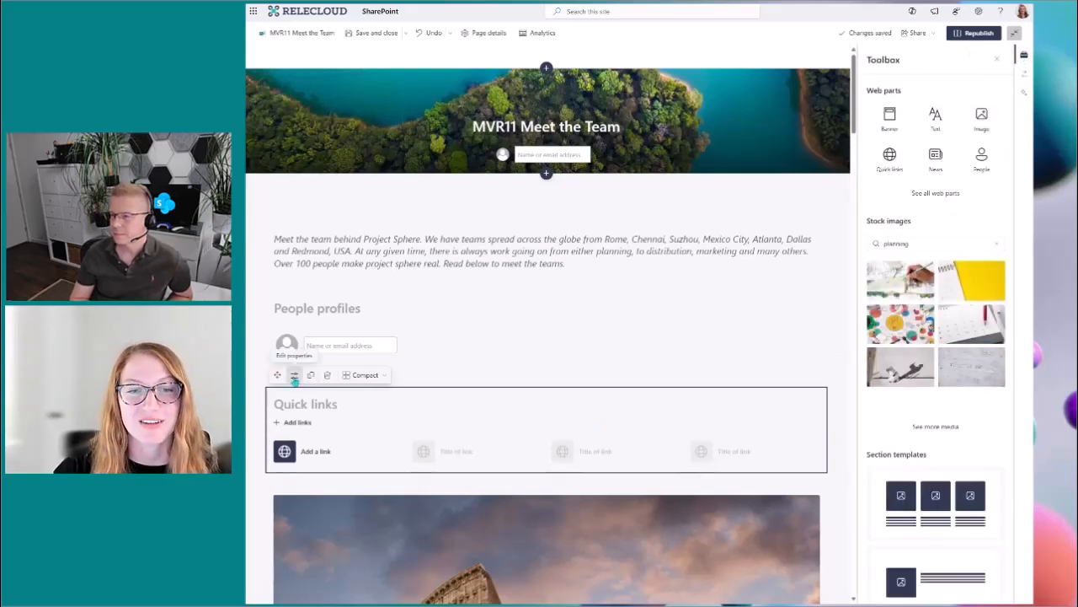
pyautogui.click(310, 374)
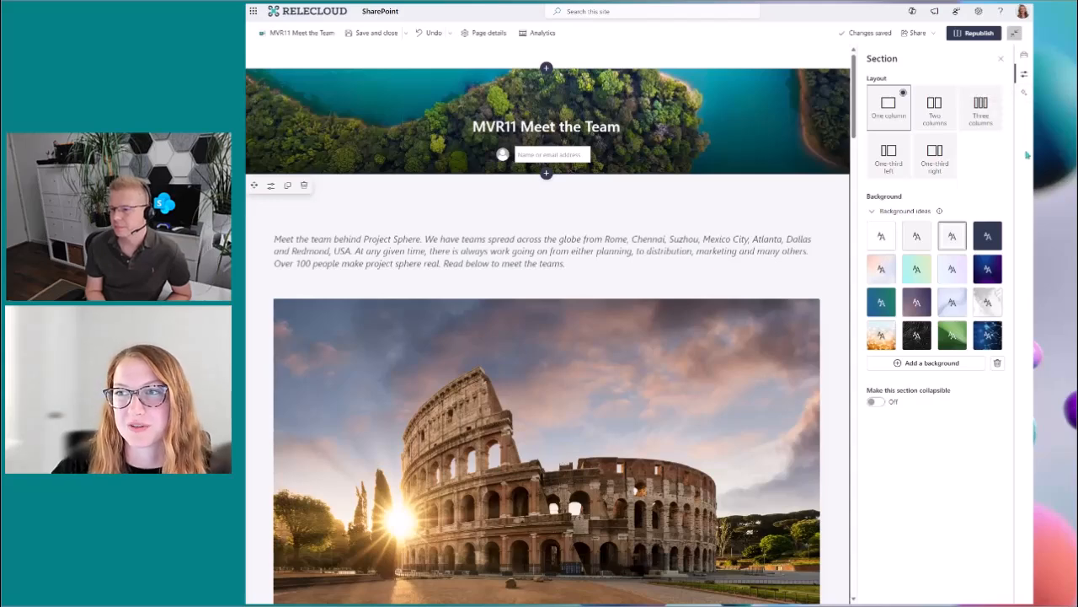
# Move the drone-over-sunflowers image web part to sit directly below the intro paragraph
pyautogui.click(1023, 54)
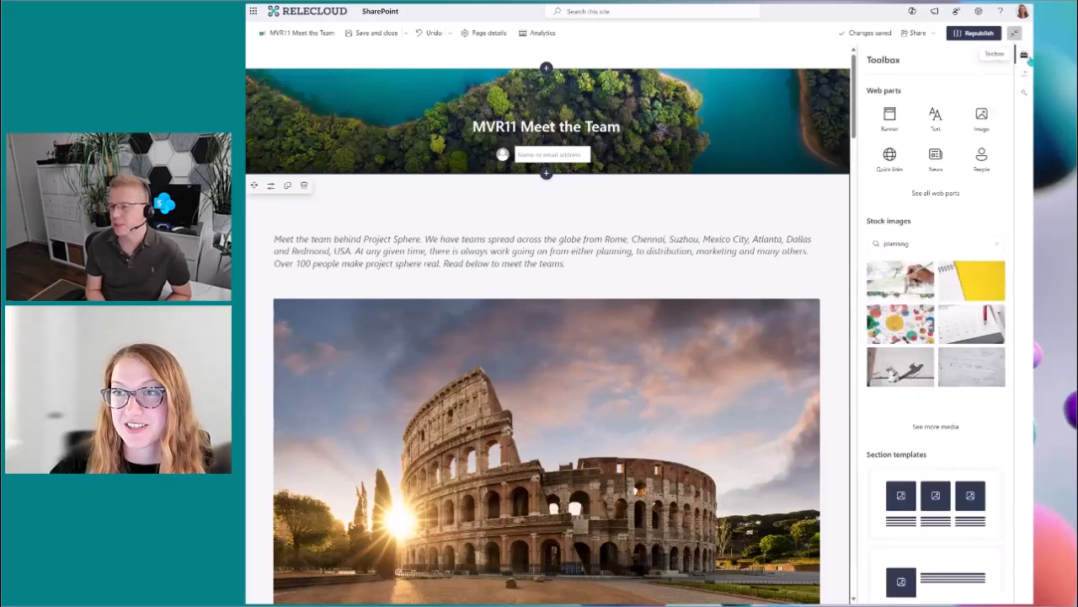
pyautogui.scroll(-3)
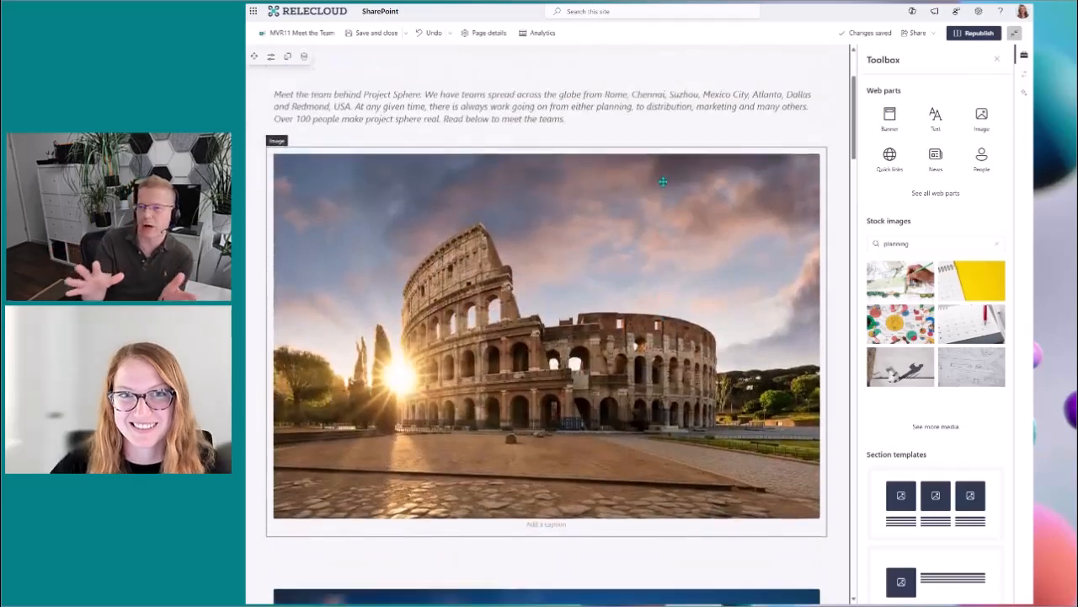
pyautogui.scroll(3)
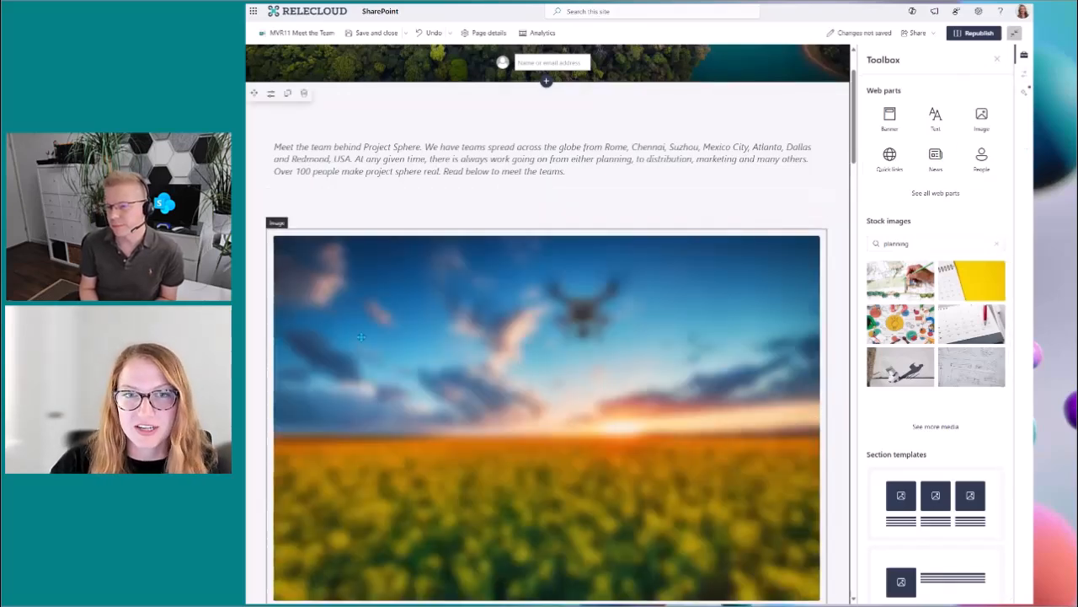
# Scroll down to confirm the Product management section now follows the intro paragraph
pyautogui.scroll(-3)
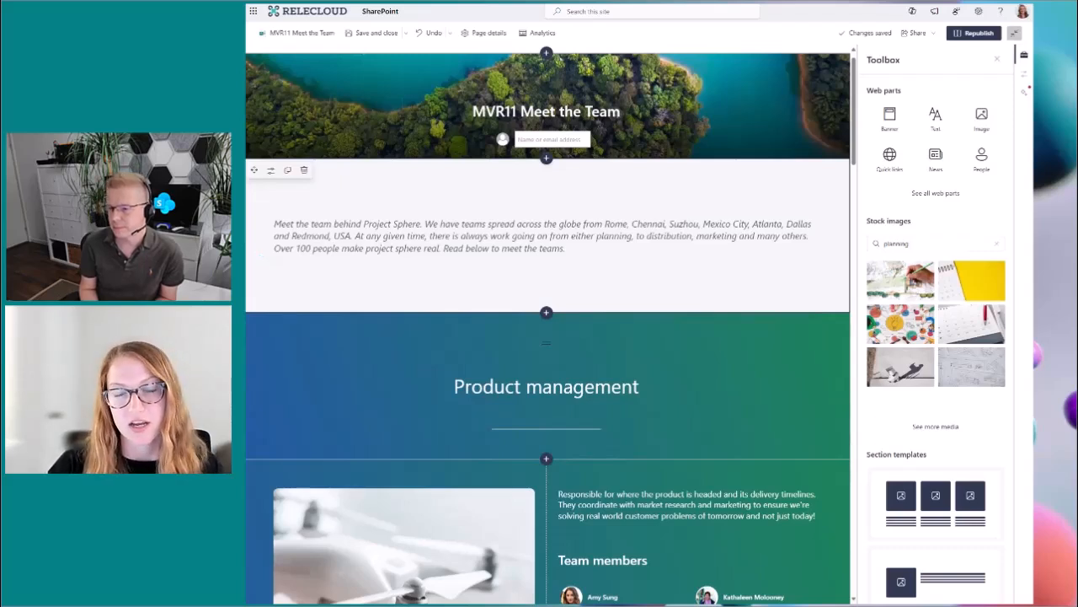
pyautogui.moveTo(546, 313)
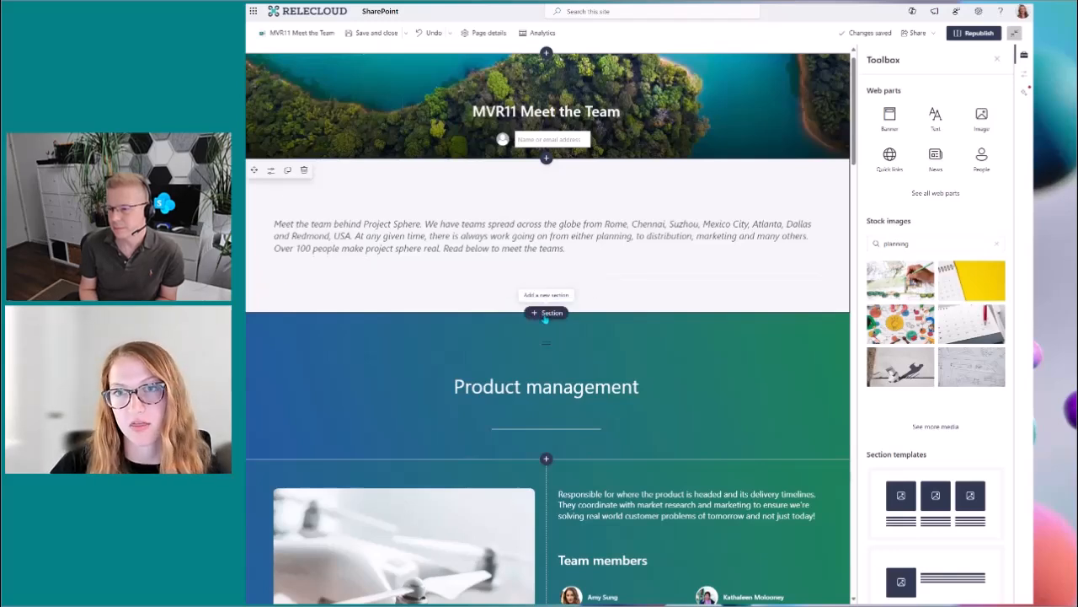
# Add a new two-column section between the intro paragraph and Product management
pyautogui.click(546, 312)
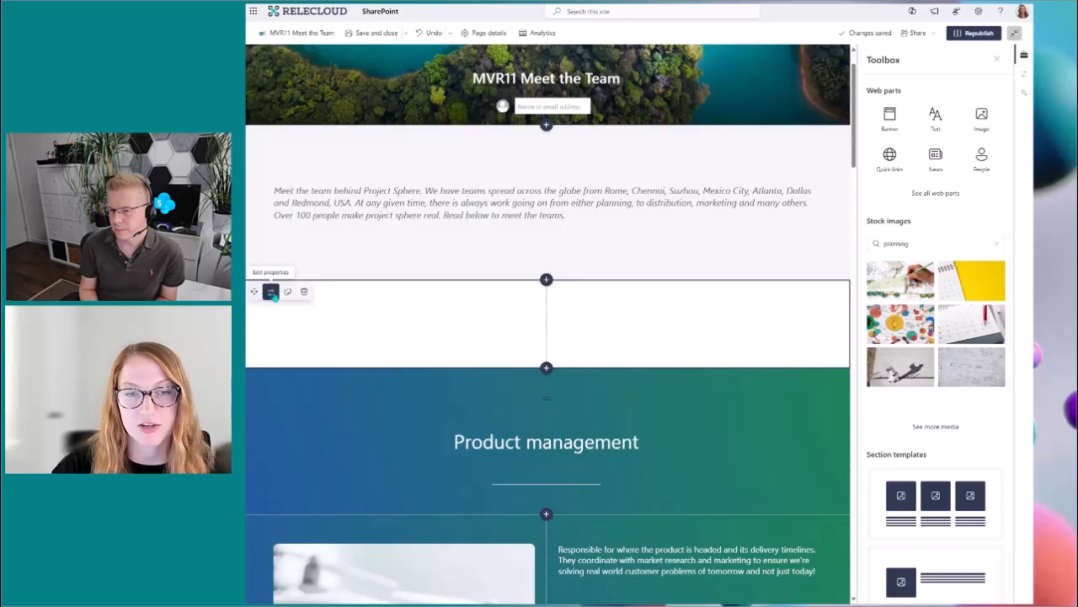
pyautogui.moveTo(303, 291)
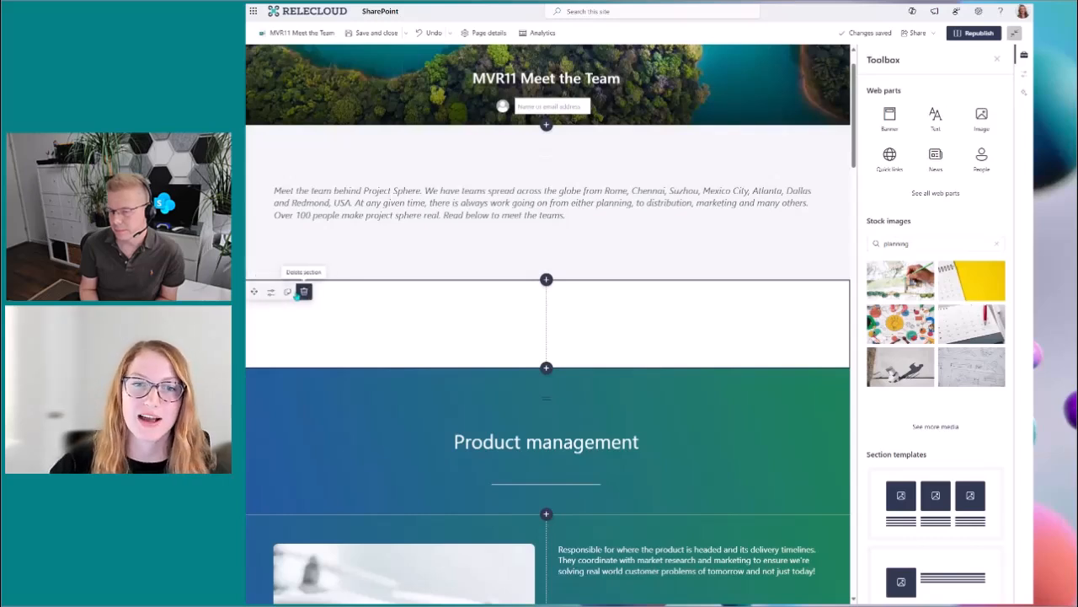
pyautogui.moveTo(284, 328)
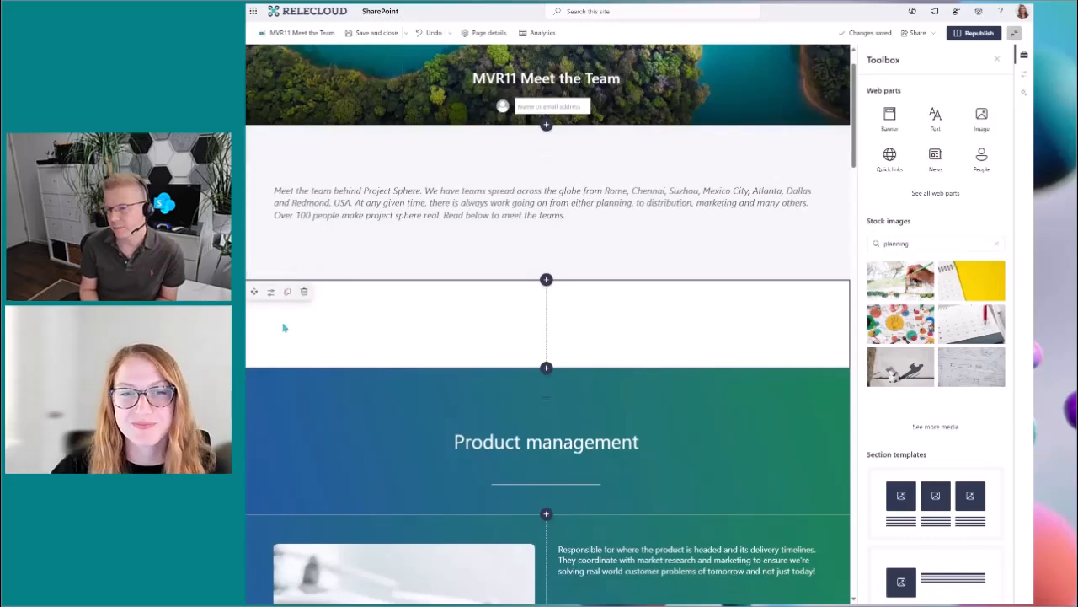
pyautogui.moveTo(304, 292)
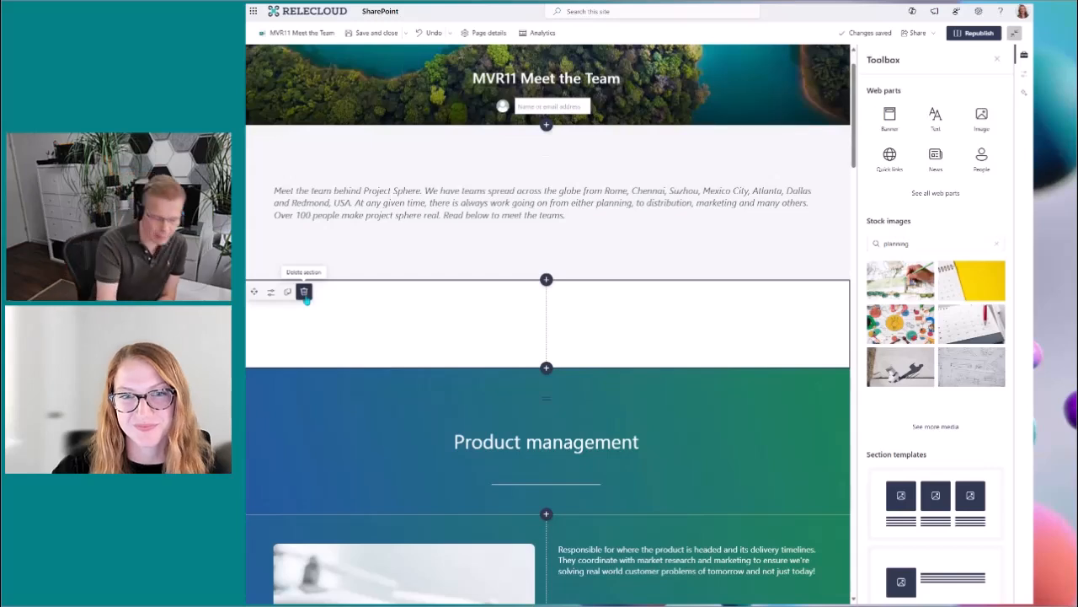
pyautogui.moveTo(305, 310)
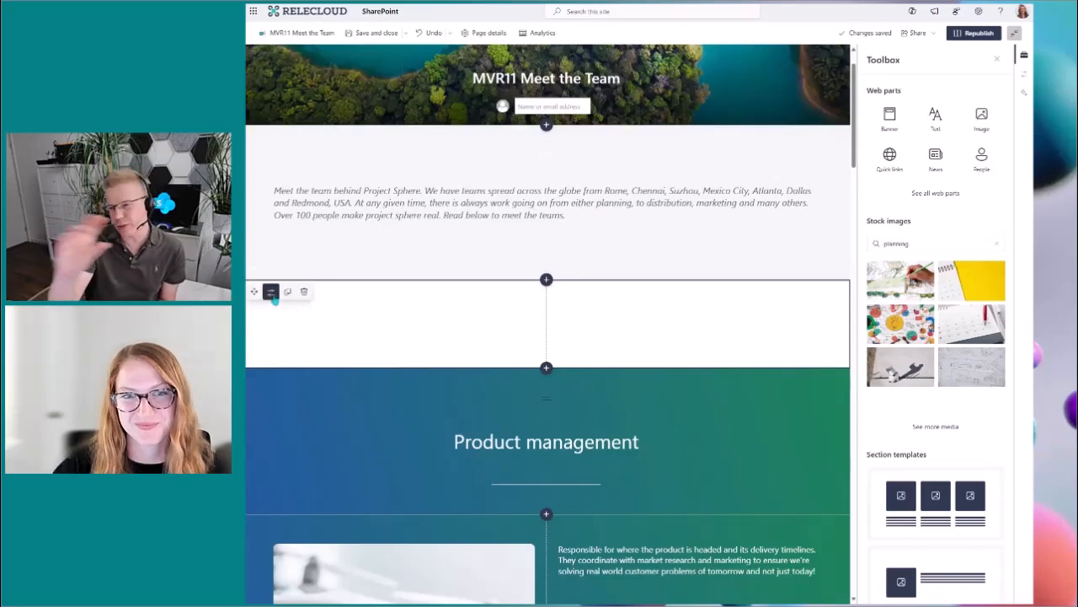
# Open the Section pane for the new empty two-column section
pyautogui.click(270, 292)
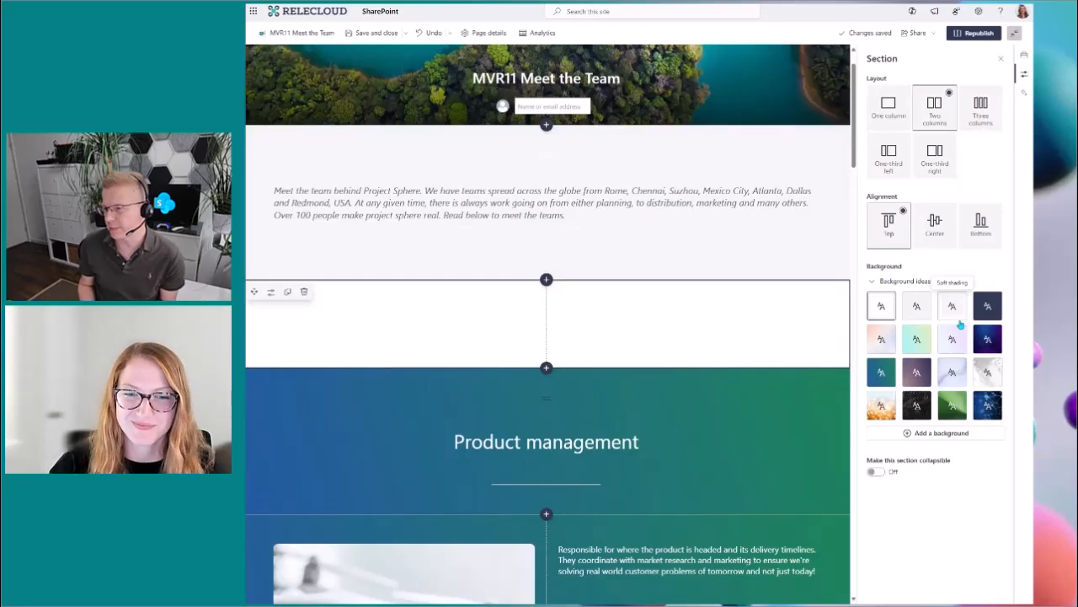
pyautogui.moveTo(961, 325)
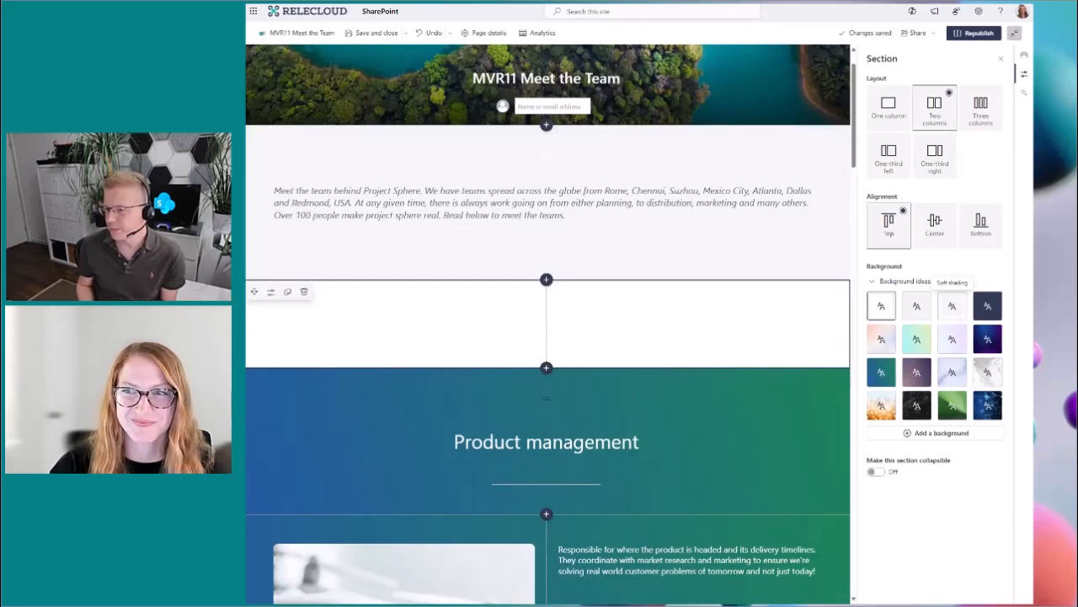